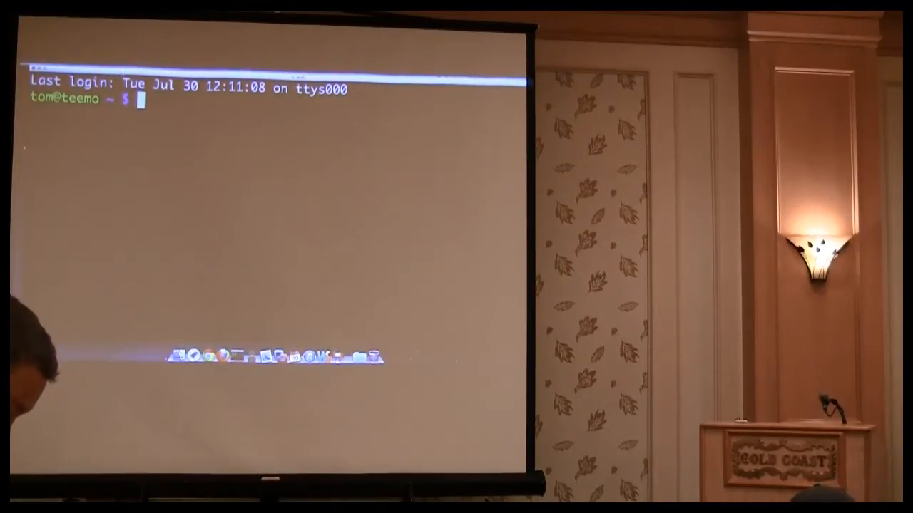
- Change into Dev/gavel and open config.json in vi to view its password checks
type("cd Dev/")
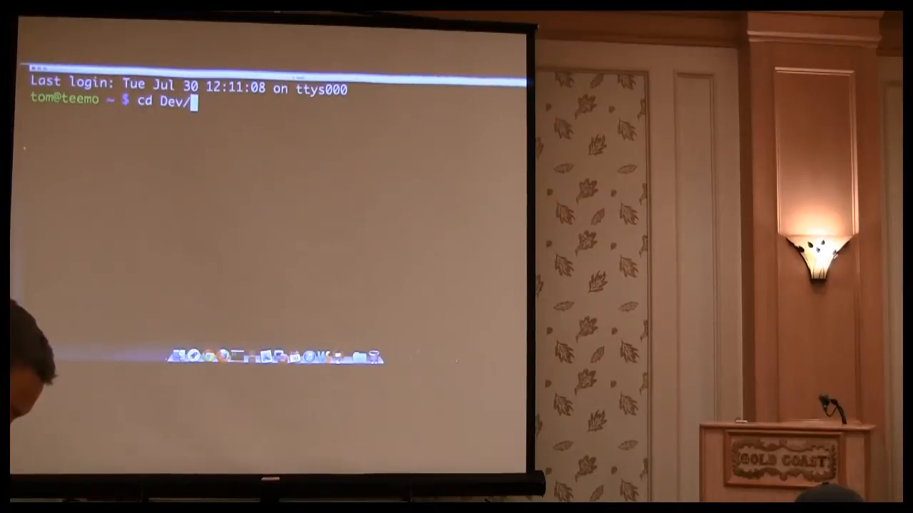
type("gavel/")
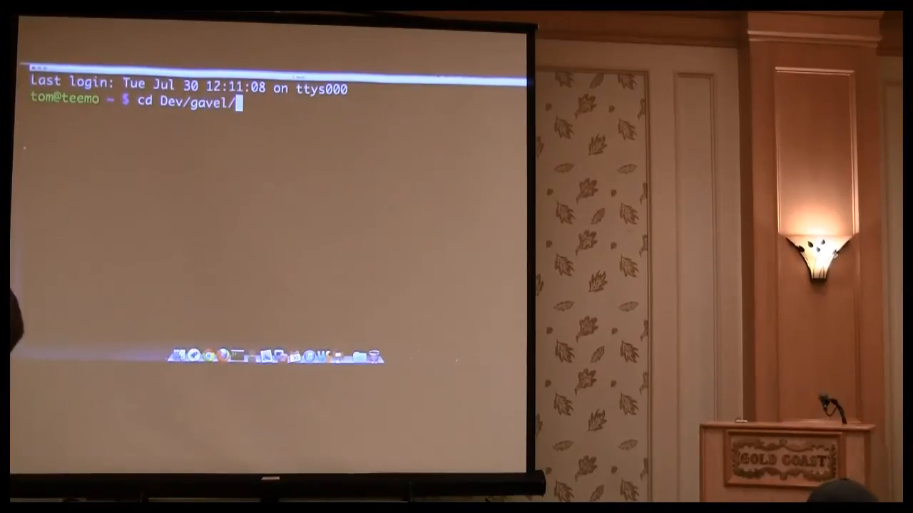
type("ci co")
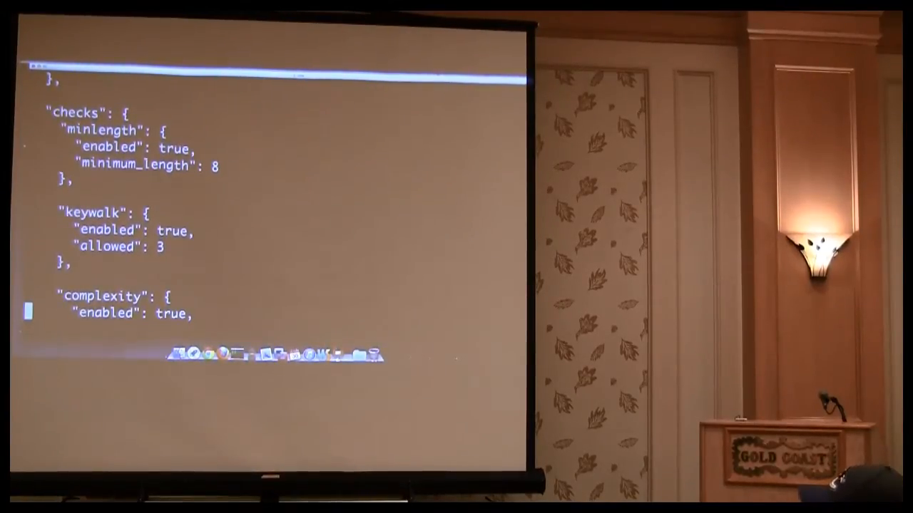
- Scroll config.json to the end, showing the mask, onewordbase and blacklist checks
scroll("down", 3)
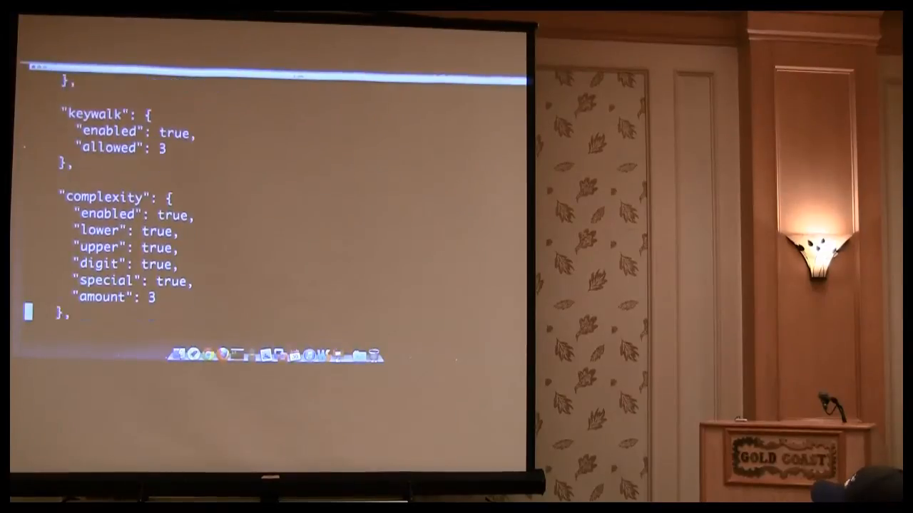
scroll("down", 3)
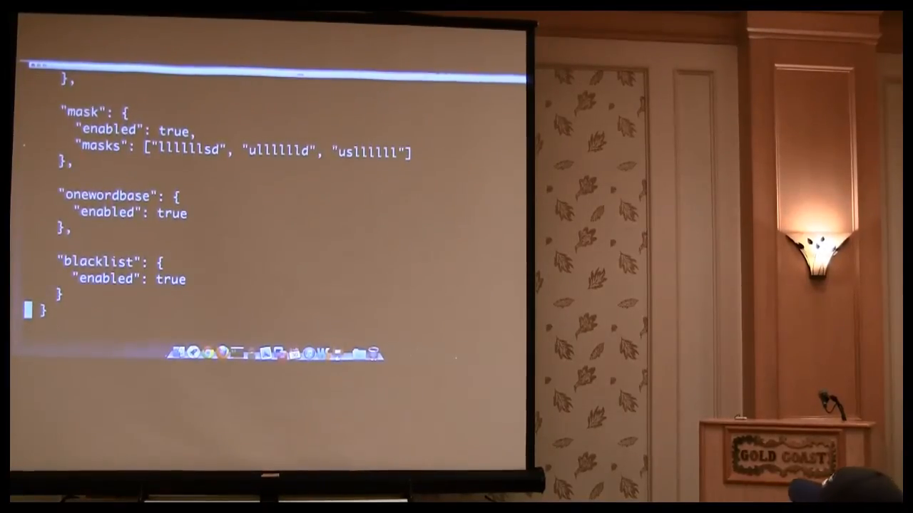
scroll("down", 3)
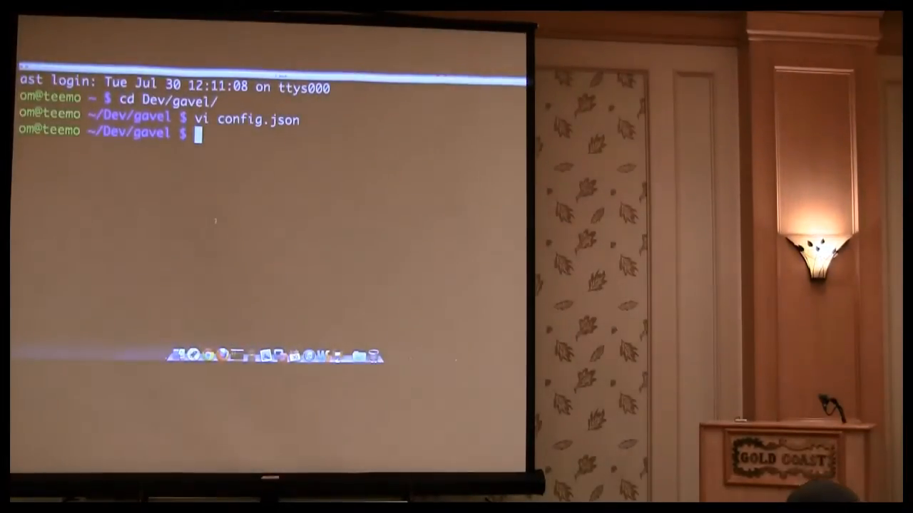
type("export G")
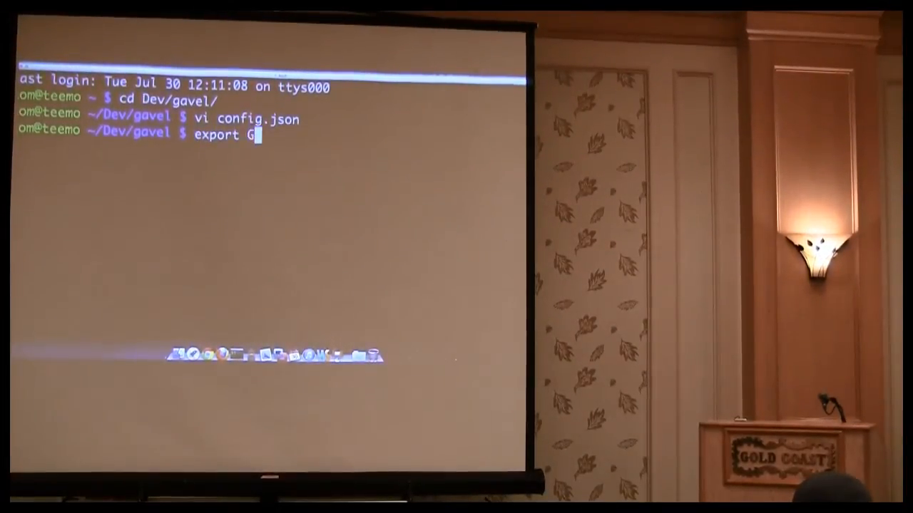
type("AVEL_URL=")
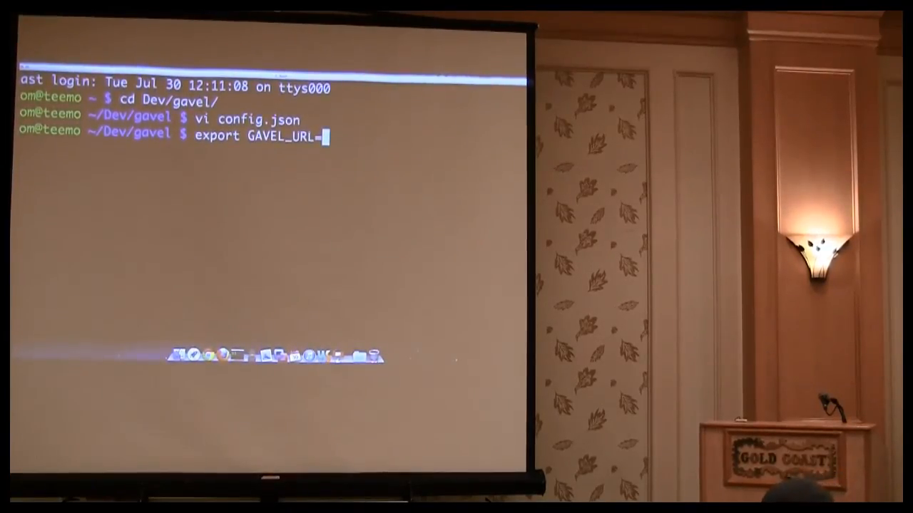
type("http://")
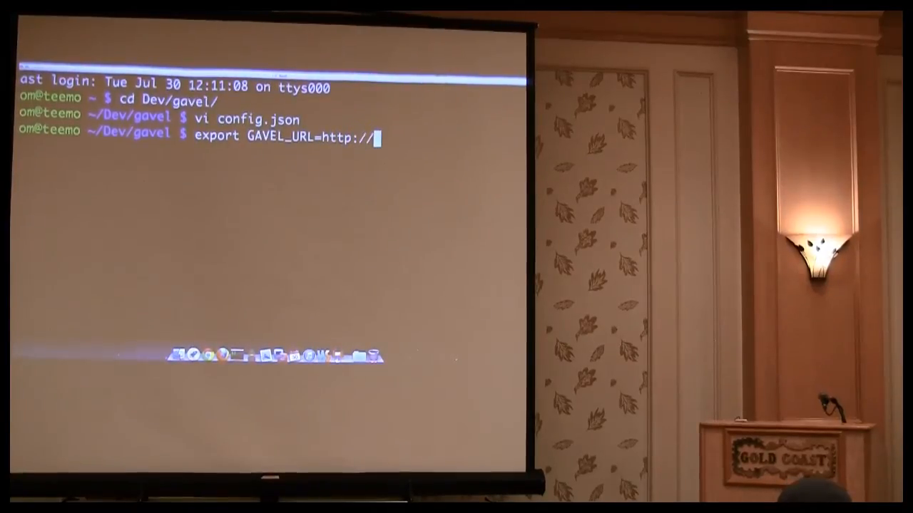
type("127.0.0.")
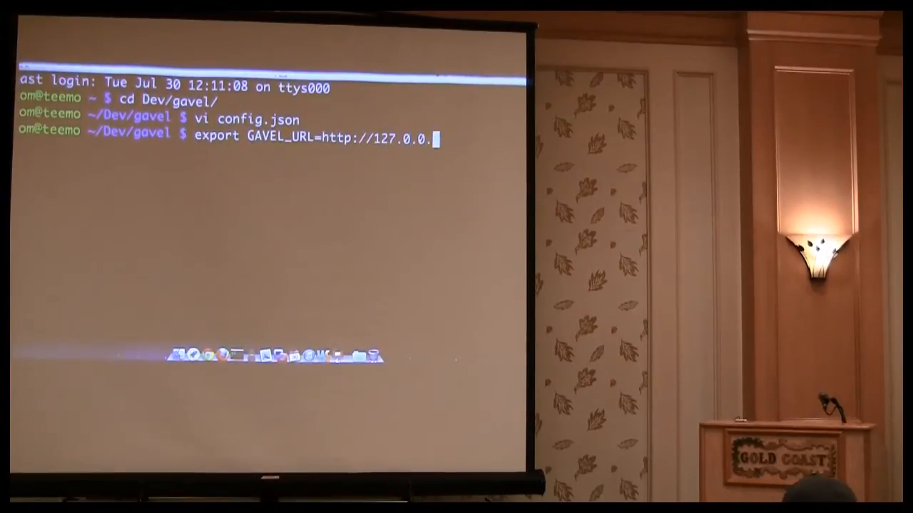
type("1:8080")
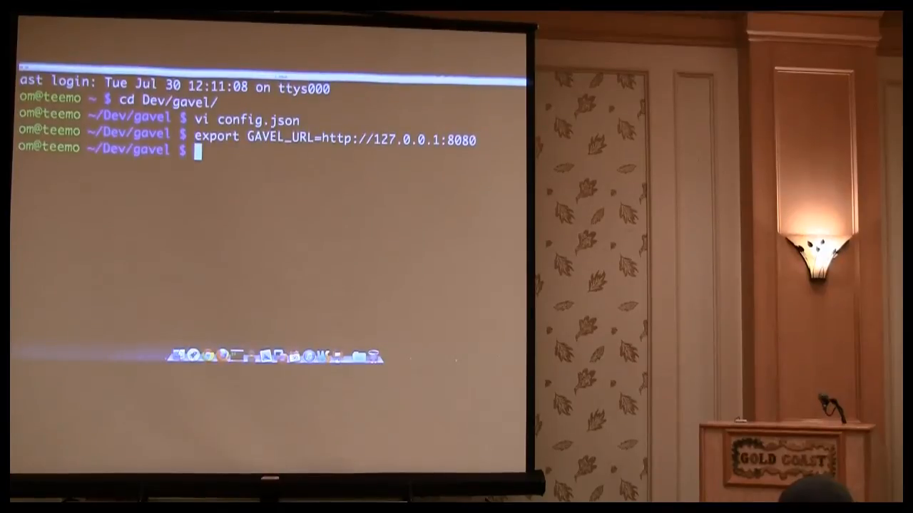
type("node app")
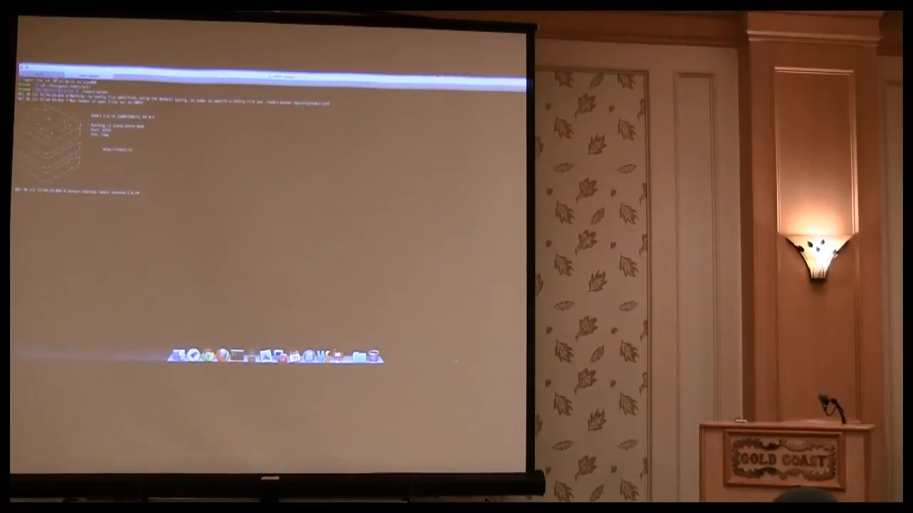
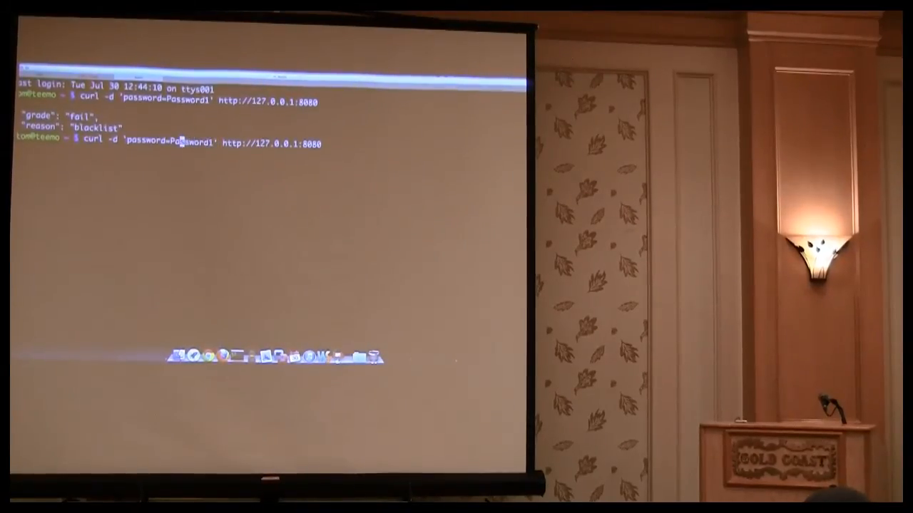
- Clear the screen and get a new shell session with an empty prompt
key("Return")
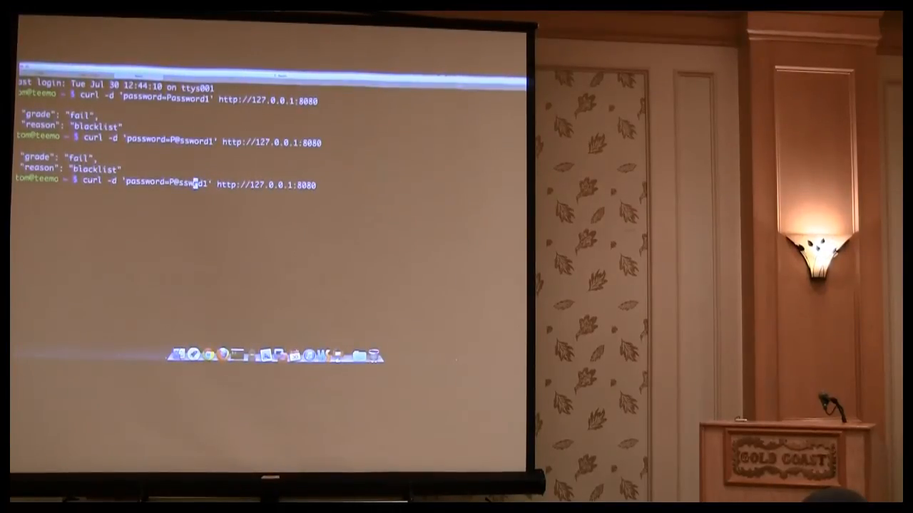
key("Return")
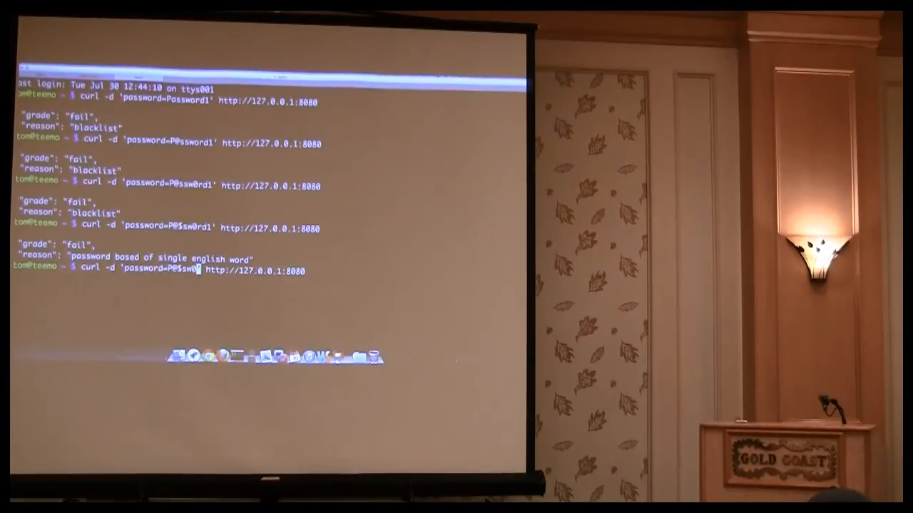
- Begin the qwert812 keyboard-walk request and print the gavel config JSON
type("qwert")
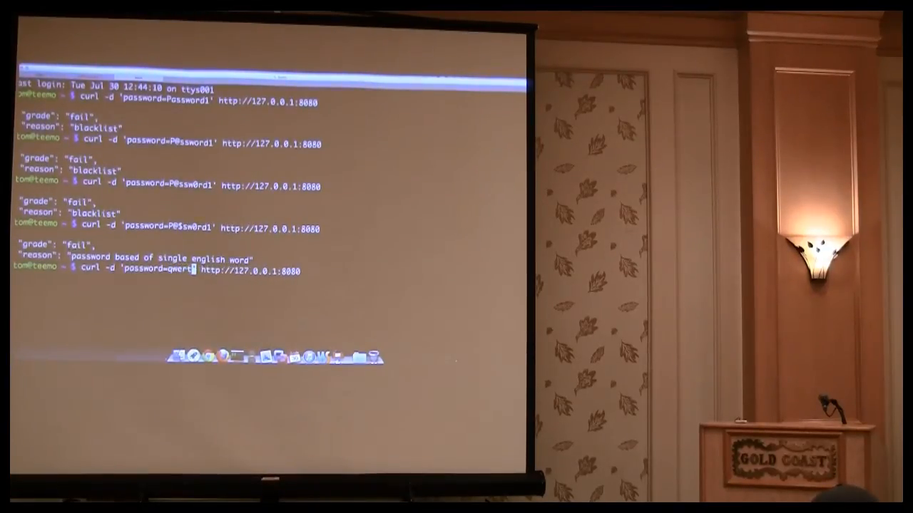
type("812")
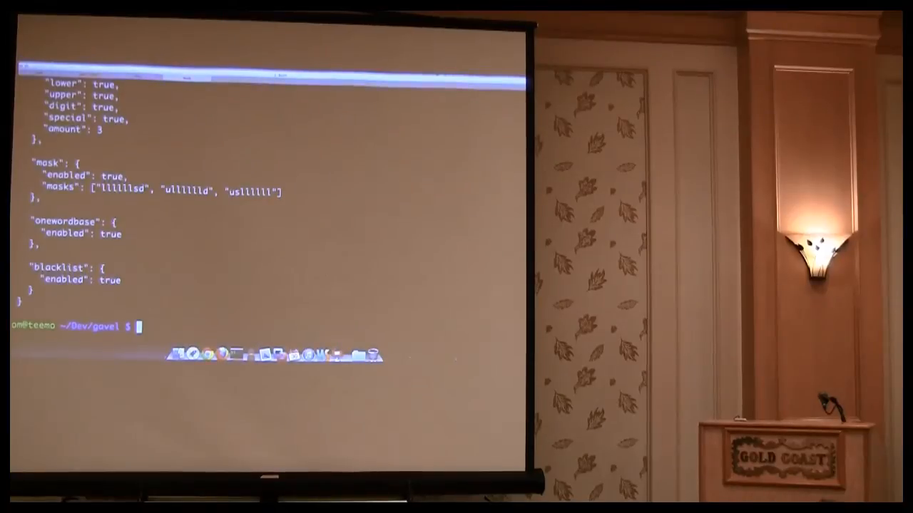
type("node app")
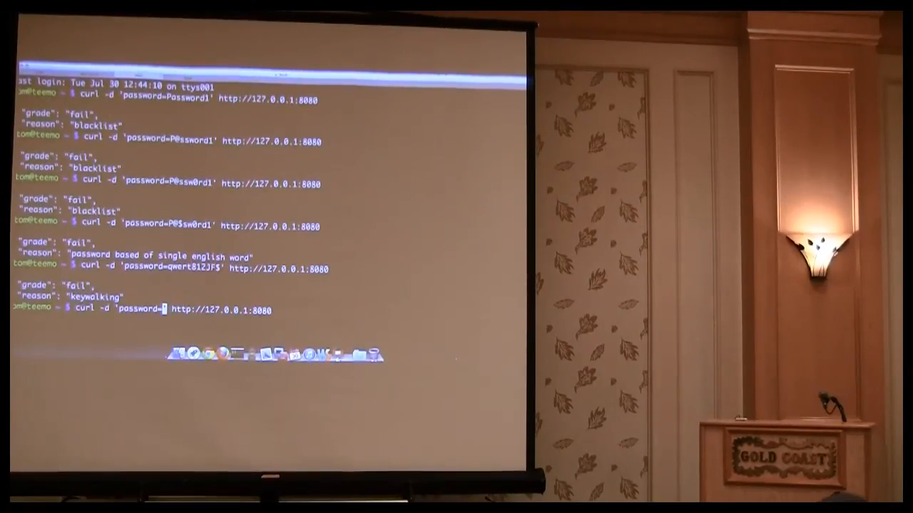
type("jfkcij")
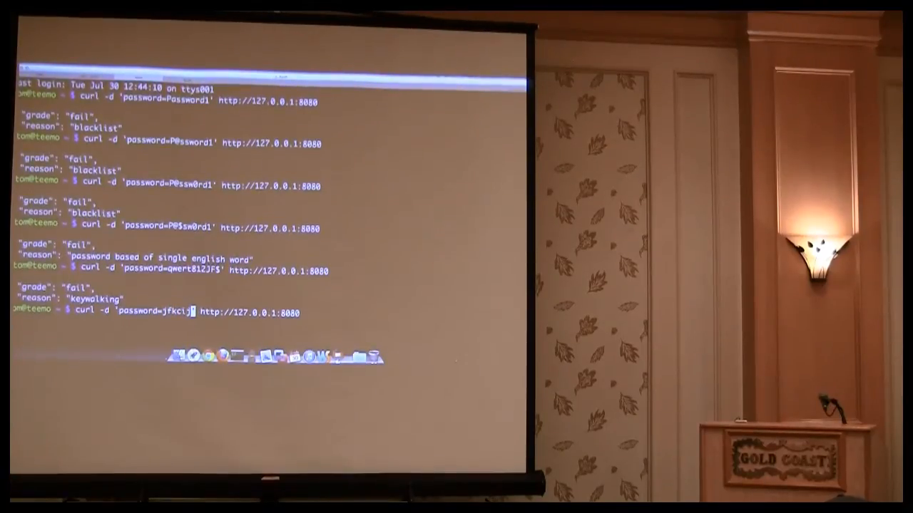
type("$1")
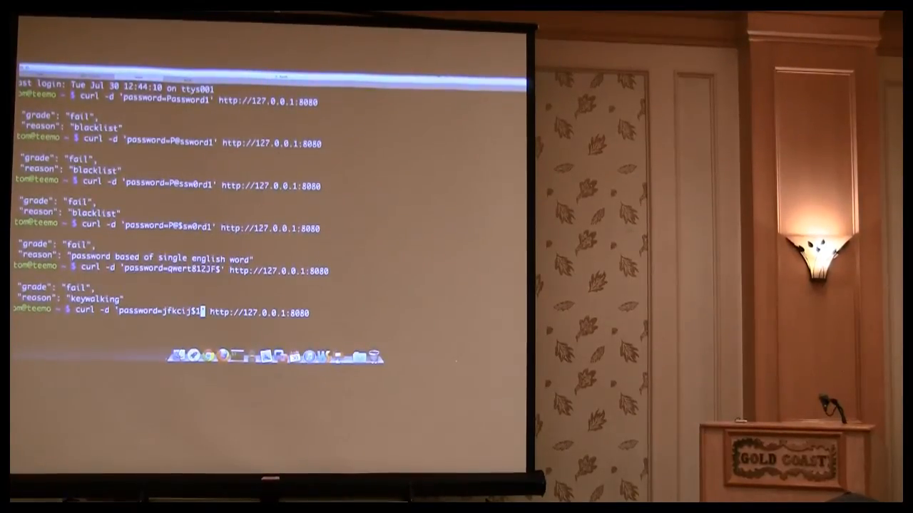
key("Return")
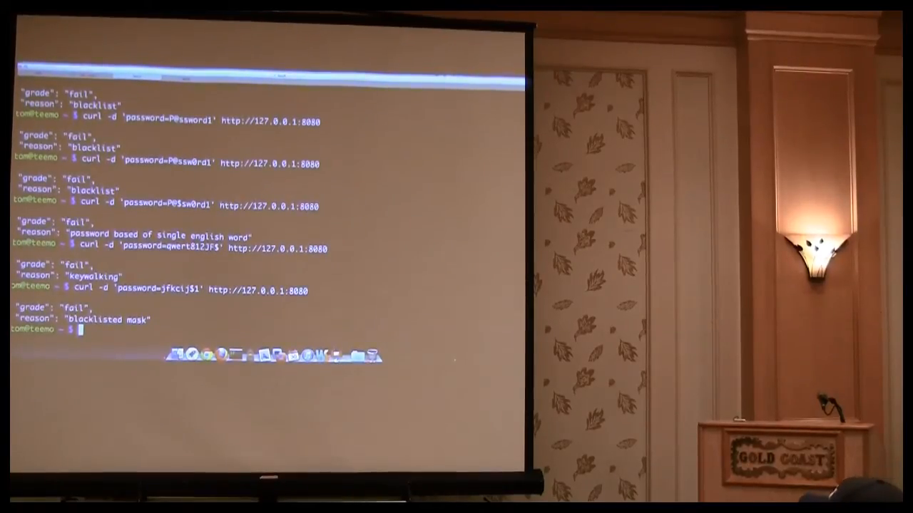
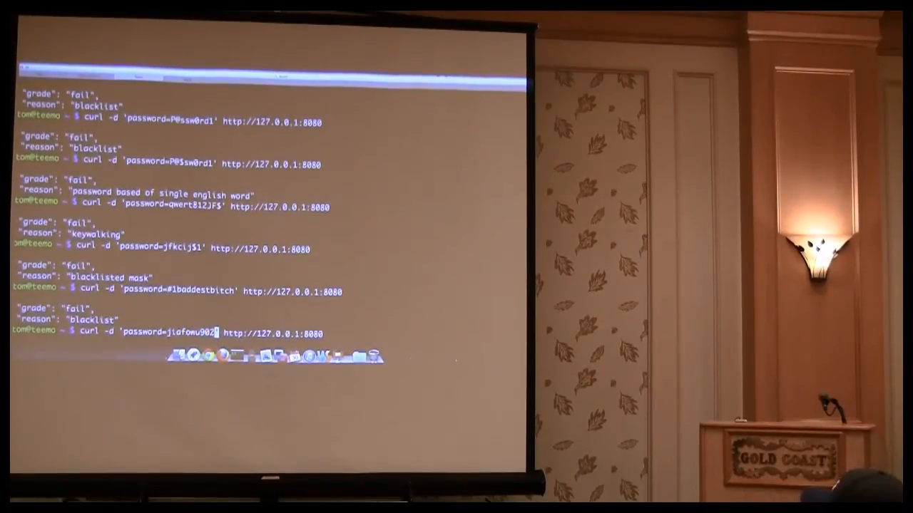
- Submit a #1baddest… passphrase, rejected as blacklisted, then recall the command for editing
key("Return")
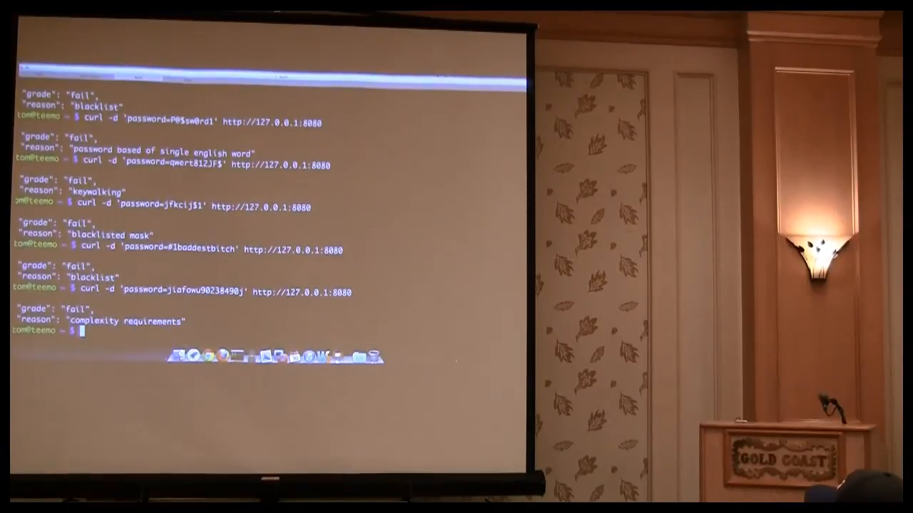
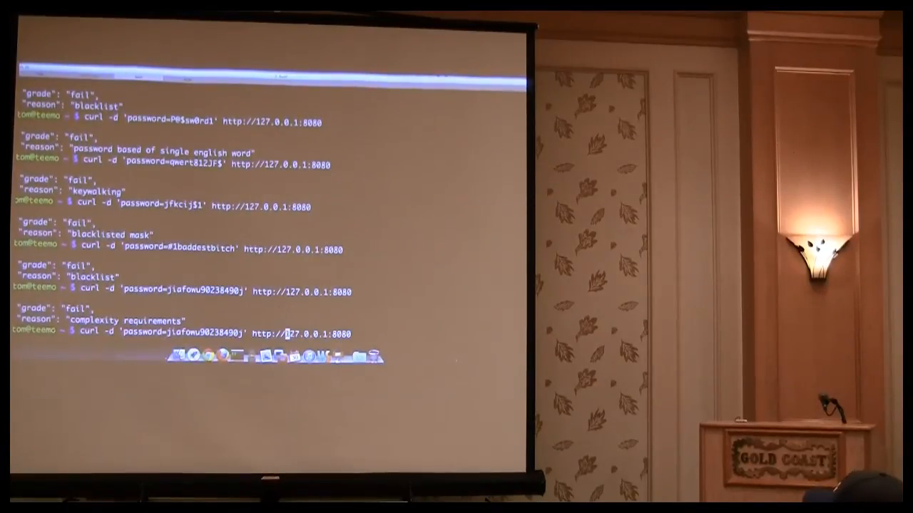